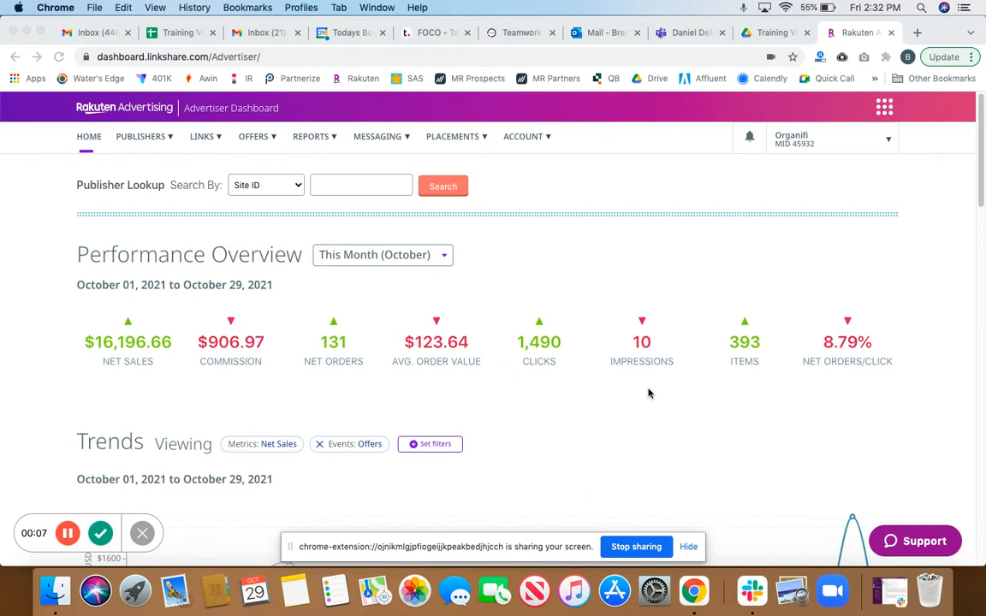
mouse_move(601, 401)
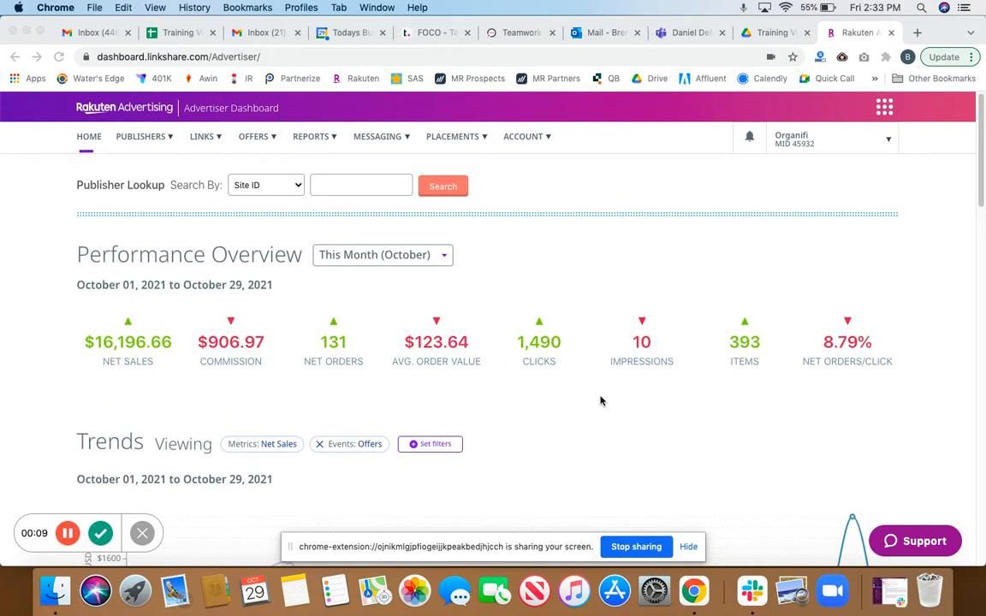
mouse_move(585, 400)
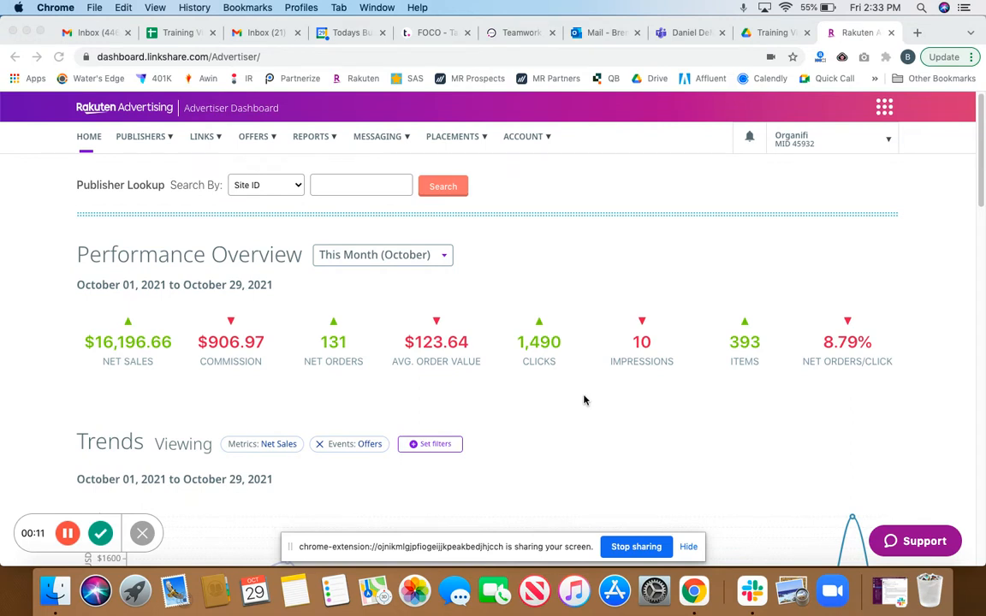
mouse_move(573, 288)
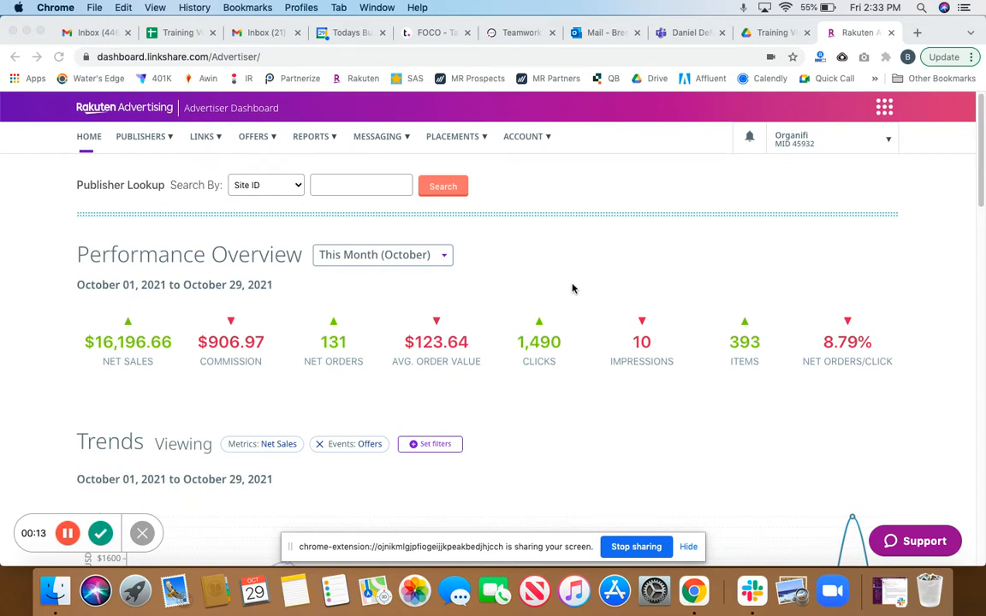
Go to ACCOUNT > TRANSACTIONS and follow the Manual Credit link
left_click(526, 136)
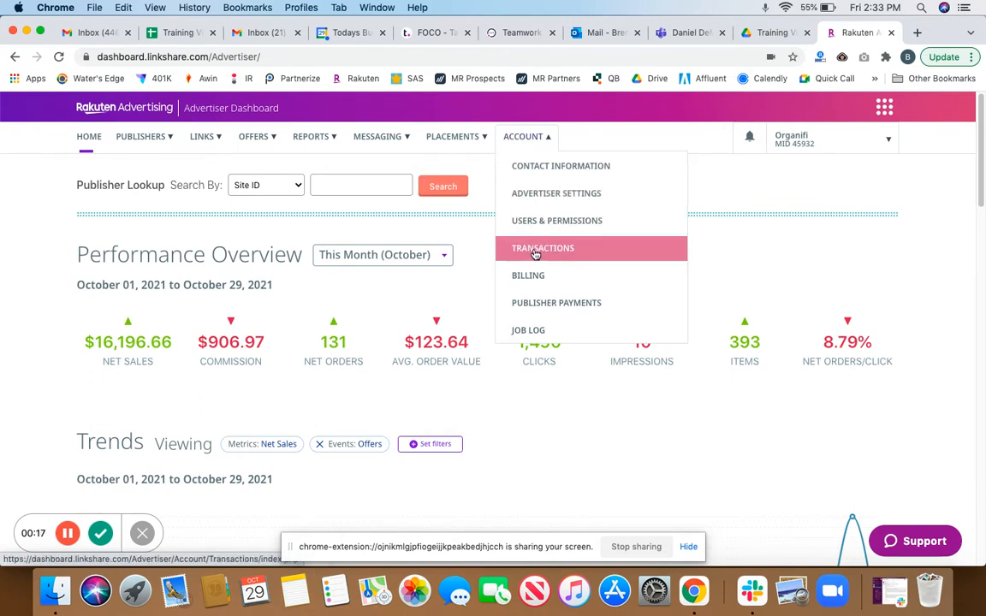
left_click(542, 248)
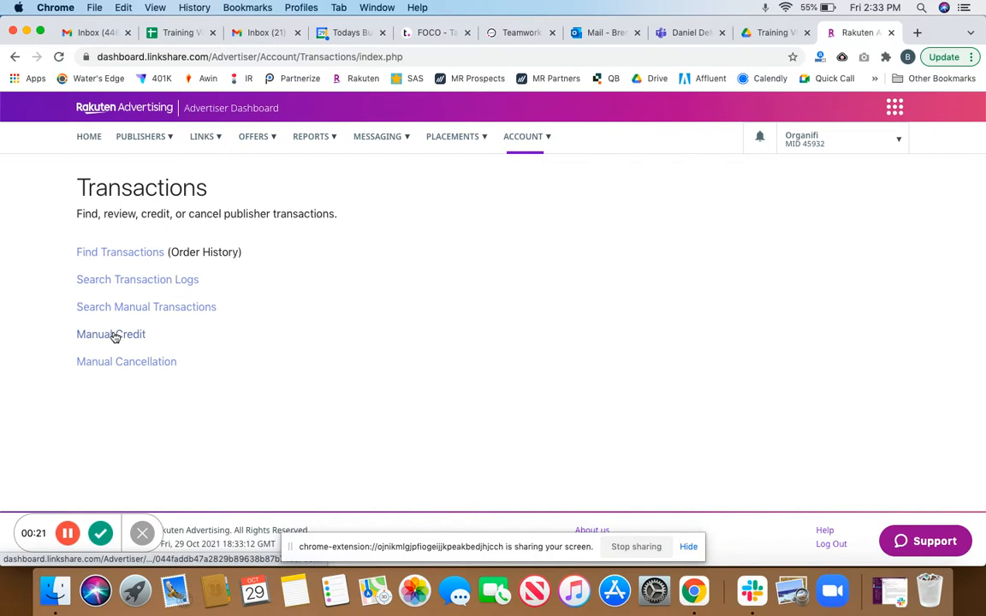
left_click(111, 334)
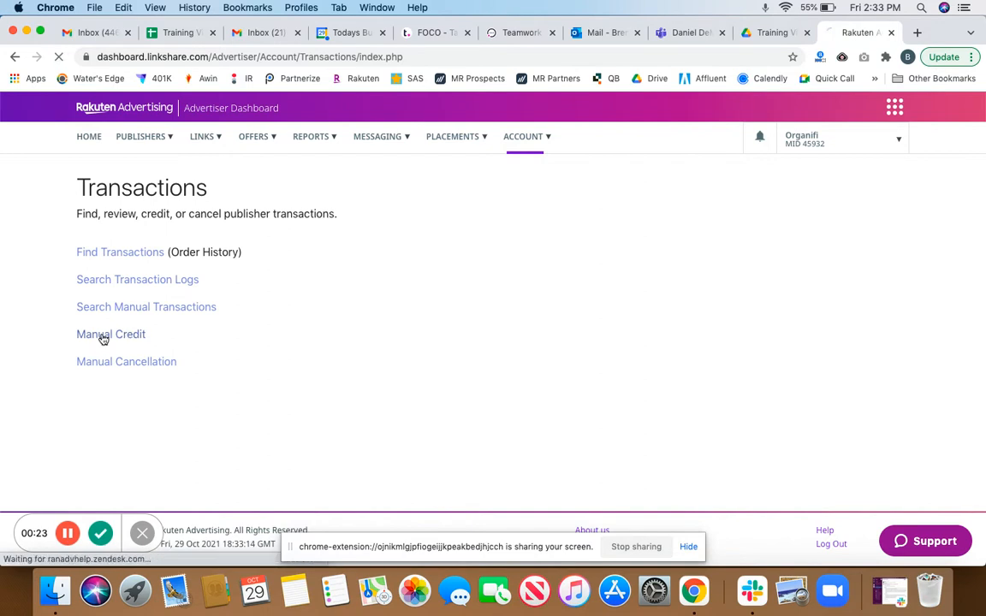
Scroll down to the empty Single Transaction form on the Manual Credit page
left_click(110, 333)
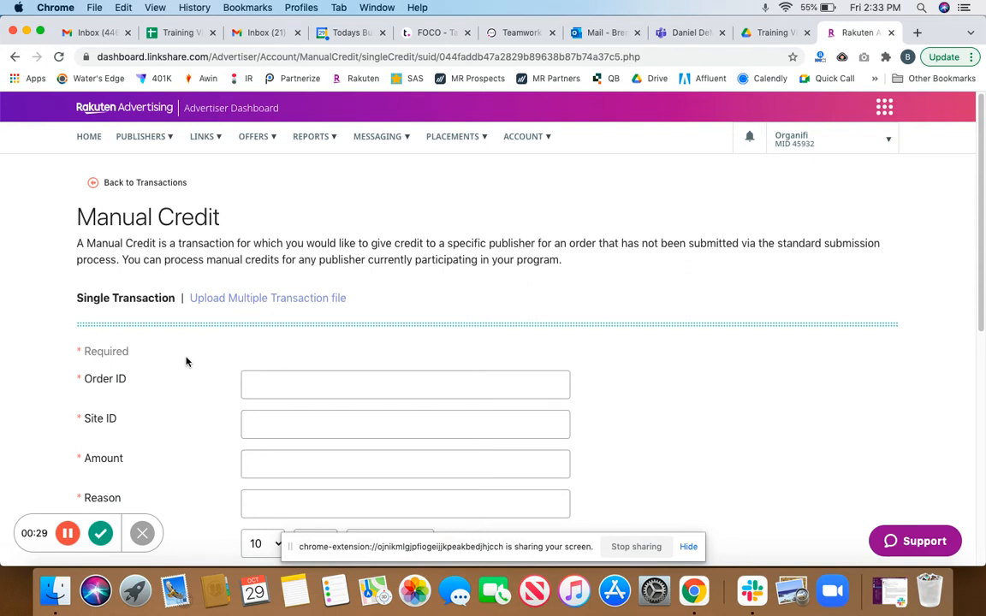
scroll("down", 3)
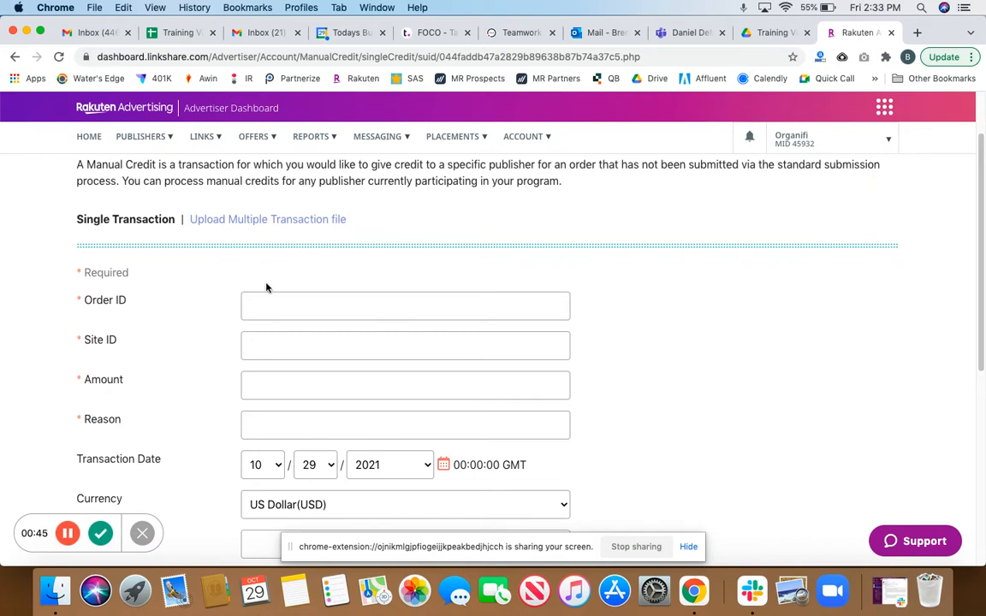
Enter order ID 123JANBonus, amount 100 and reason 'For January Bonus' in the Single Transaction fields
left_click(405, 305)
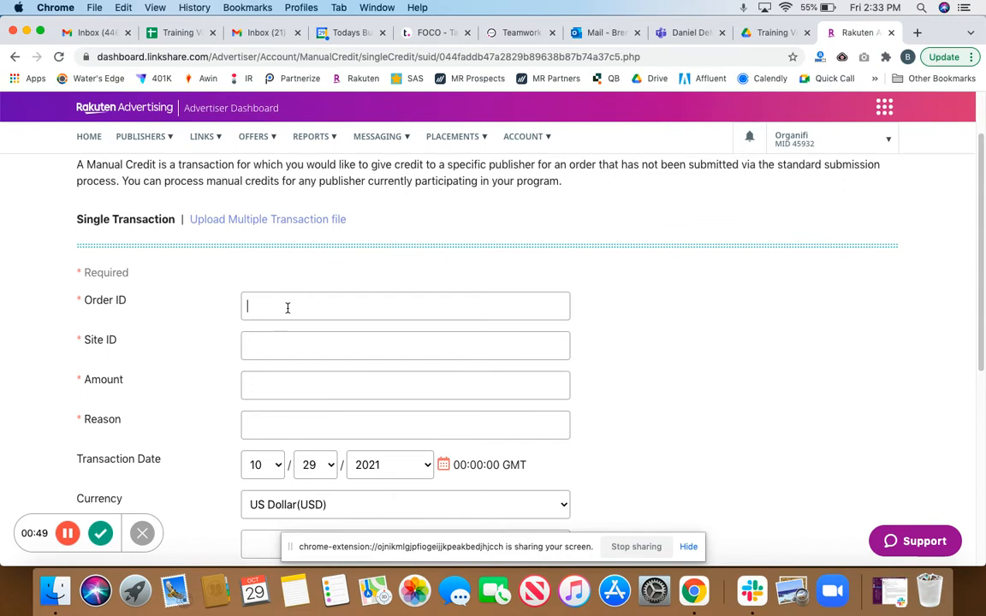
type("123JANBonus")
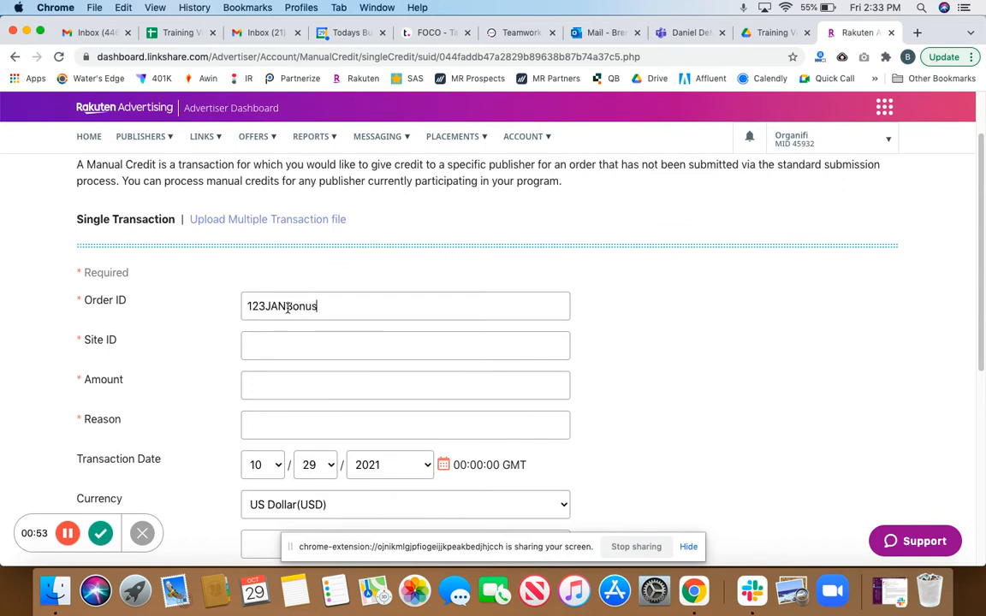
mouse_move(297, 332)
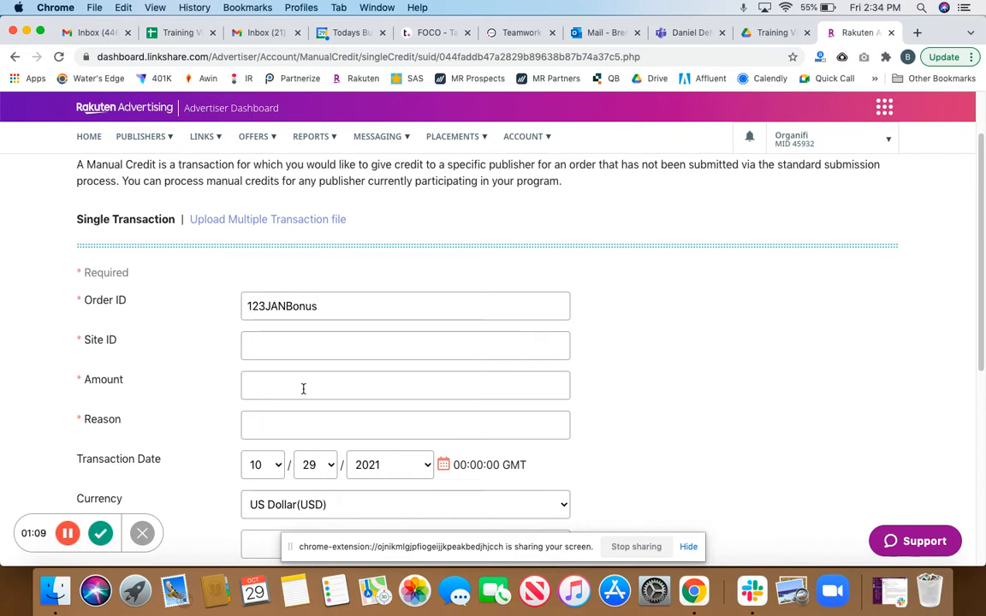
type("100")
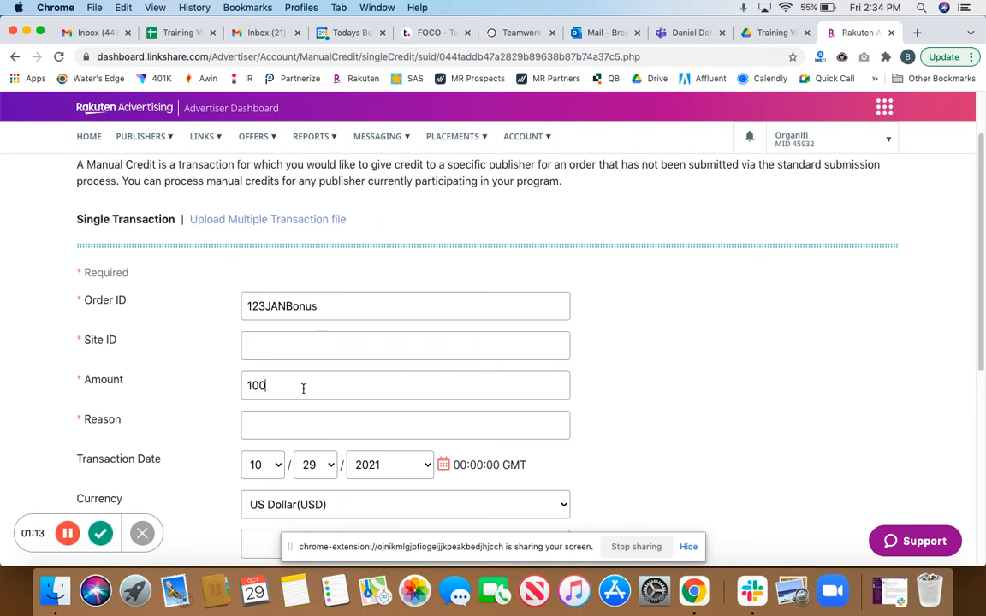
scroll("down", 3)
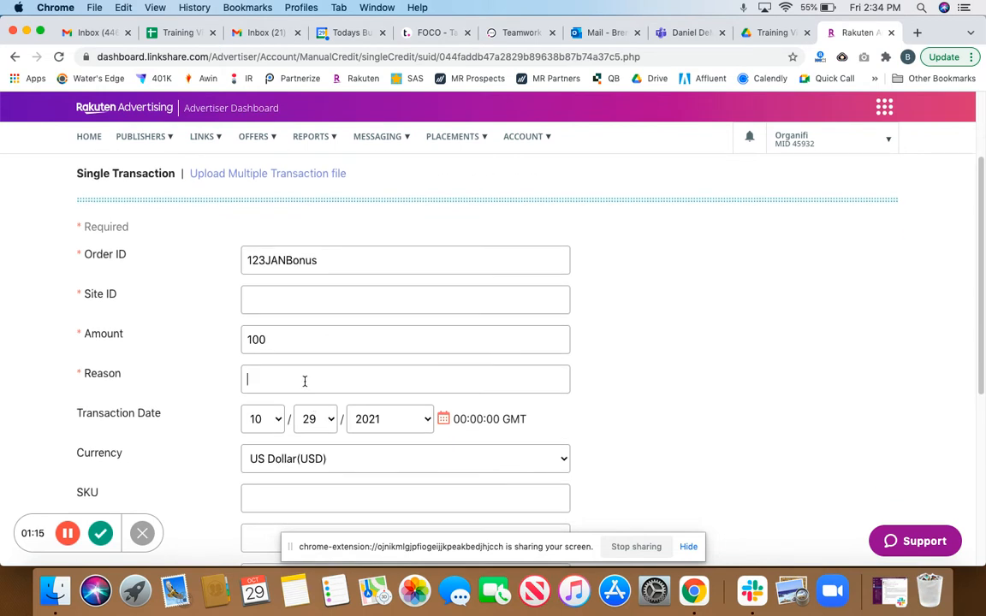
type("F")
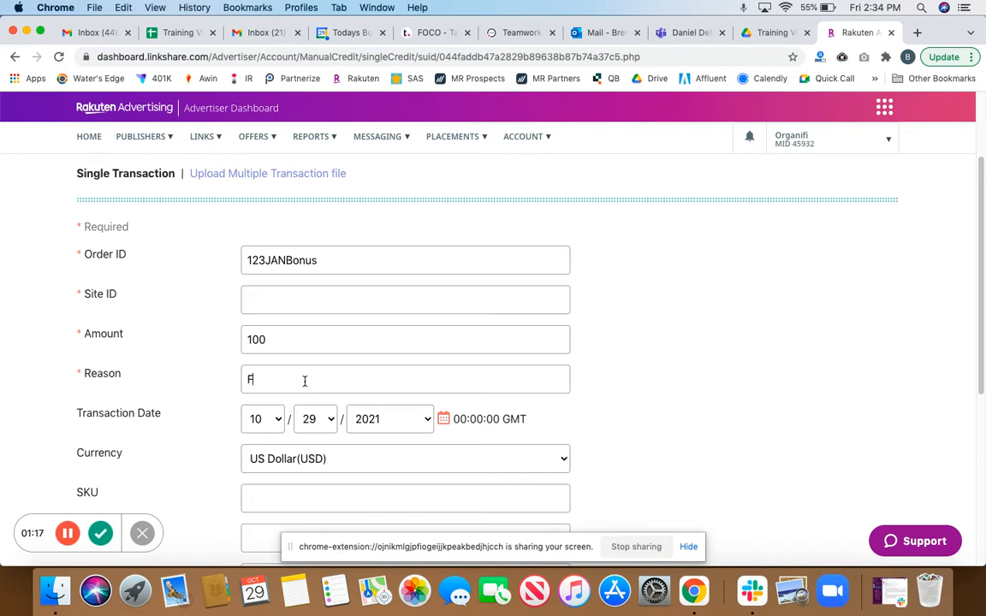
type("or January Bonuus")
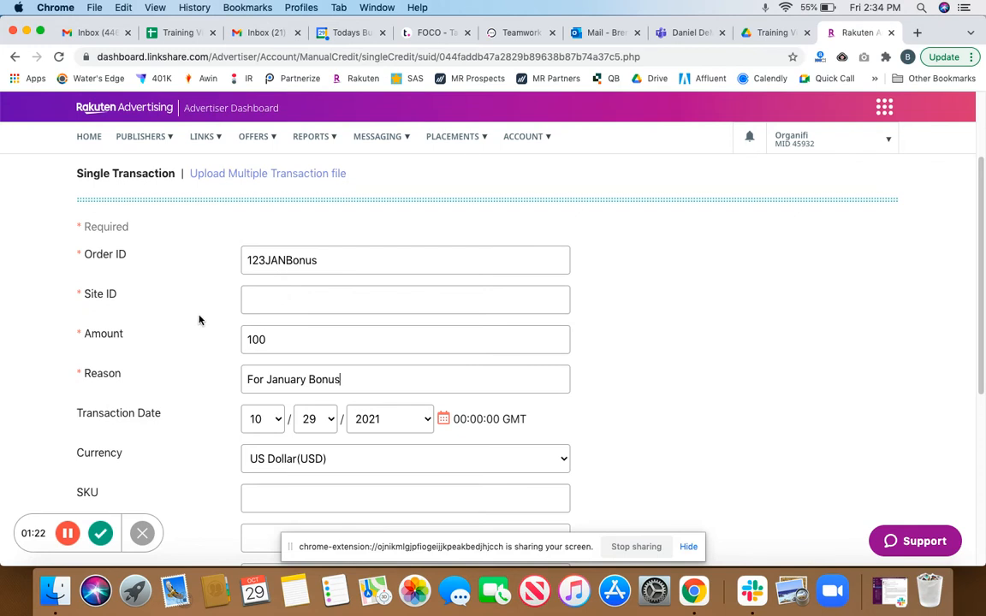
scroll("down", 3)
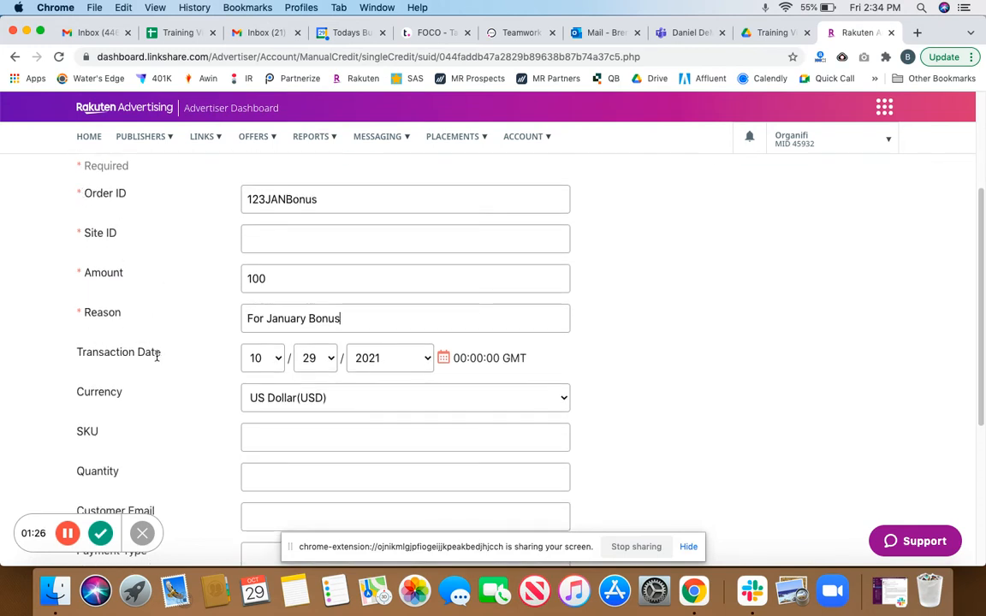
scroll("down", 3)
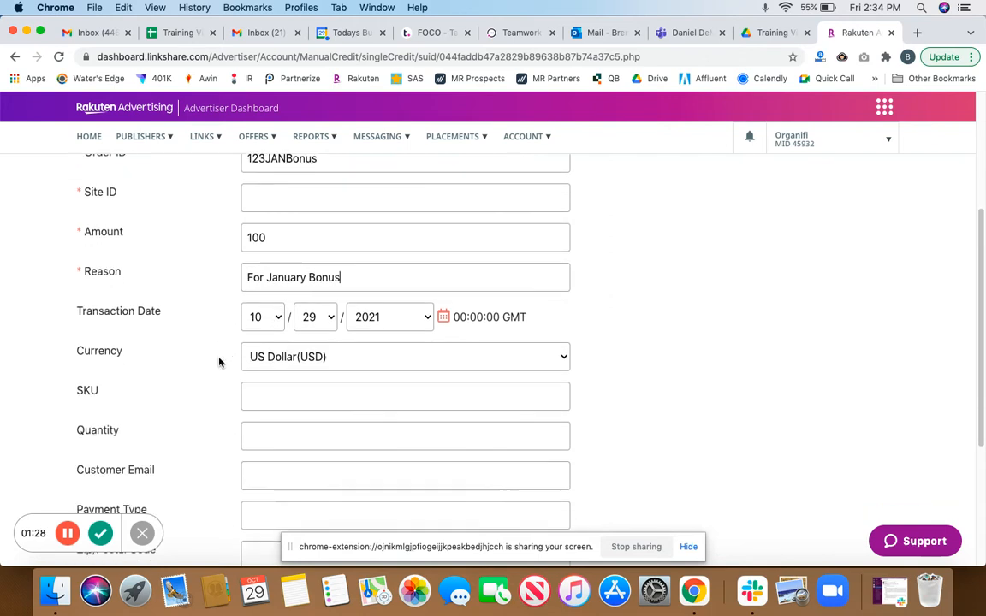
scroll("down", 3)
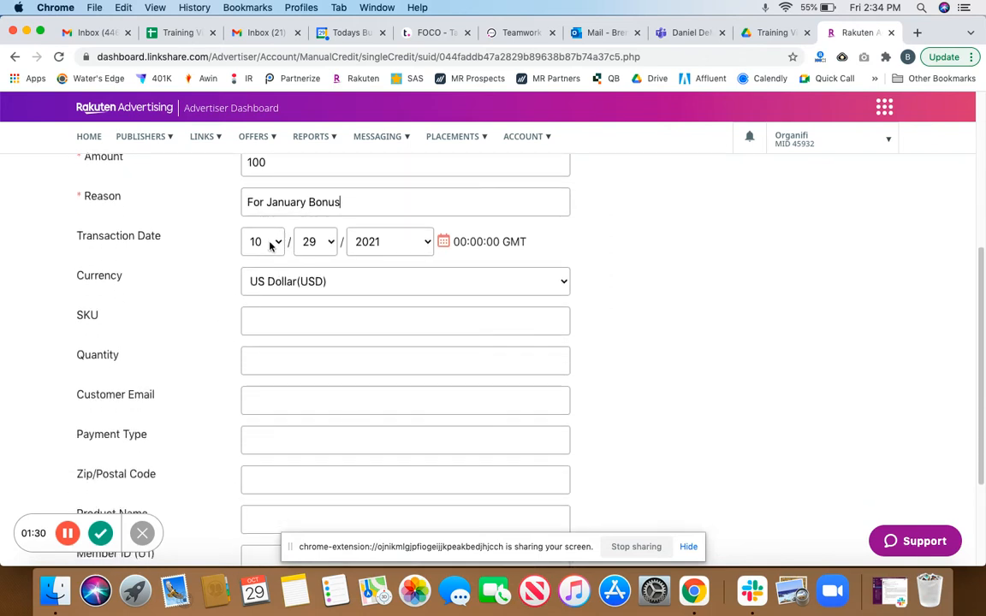
left_click(263, 241)
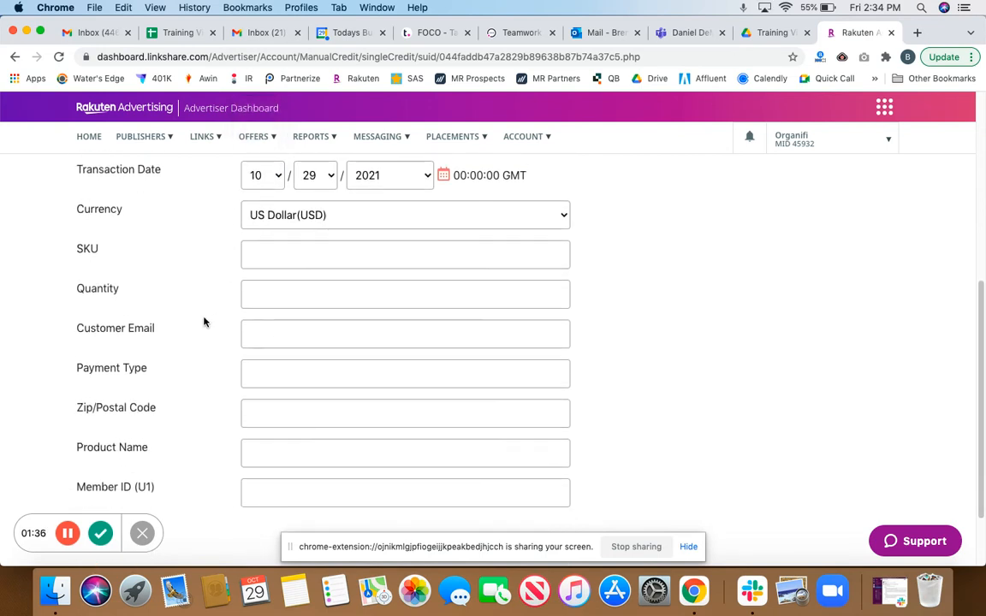
scroll("down", 3)
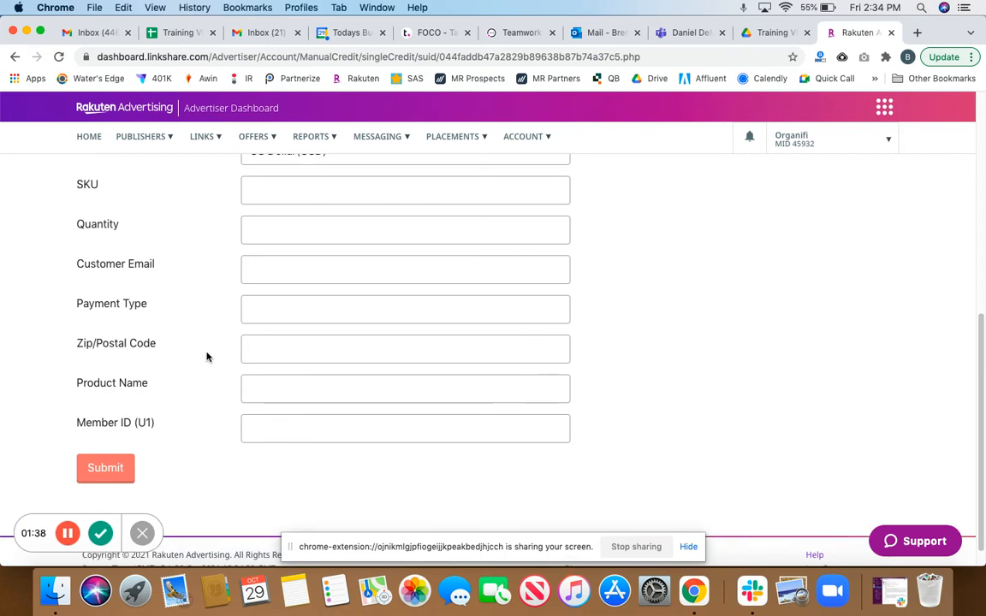
scroll("up", 3)
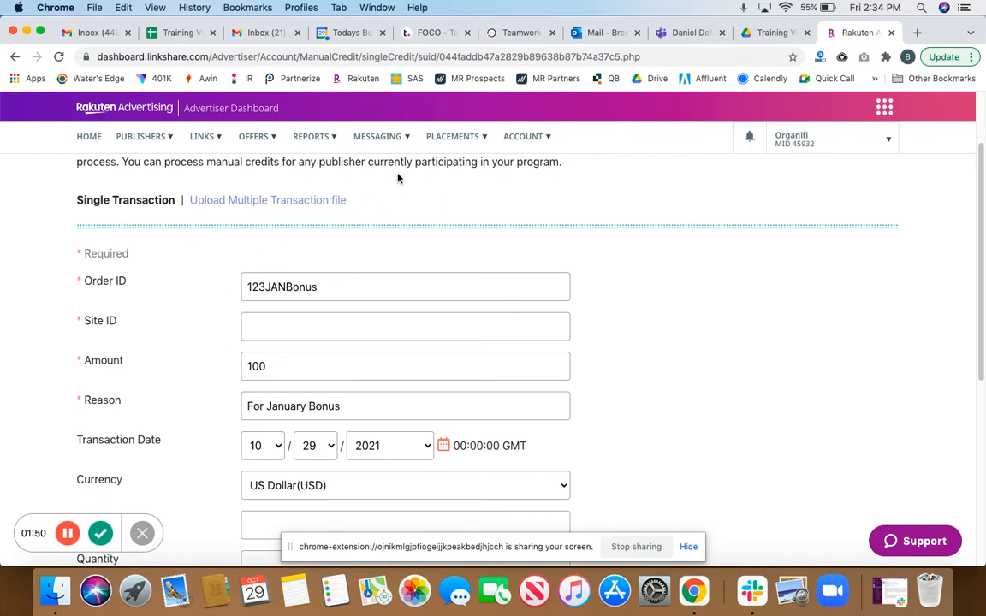
Choose FEE TRACKER from the PLACEMENTS menu to show the placement fee report
left_click(456, 136)
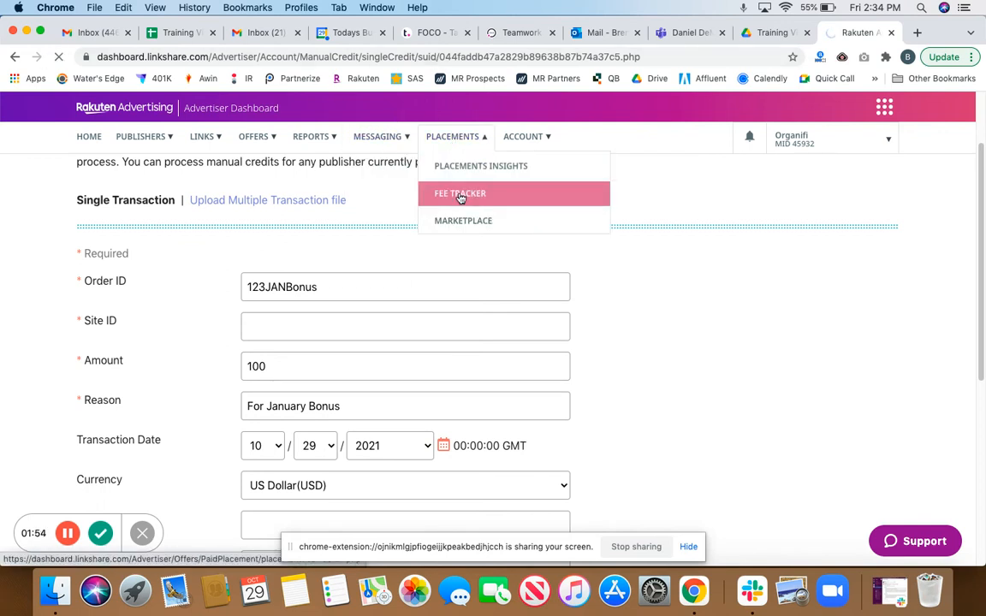
left_click(459, 194)
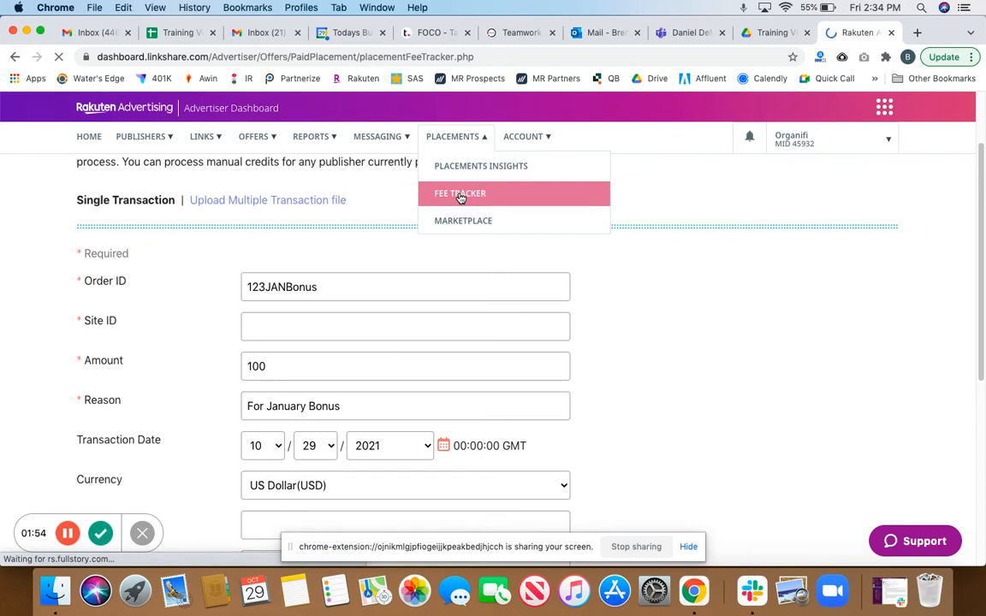
left_click(459, 193)
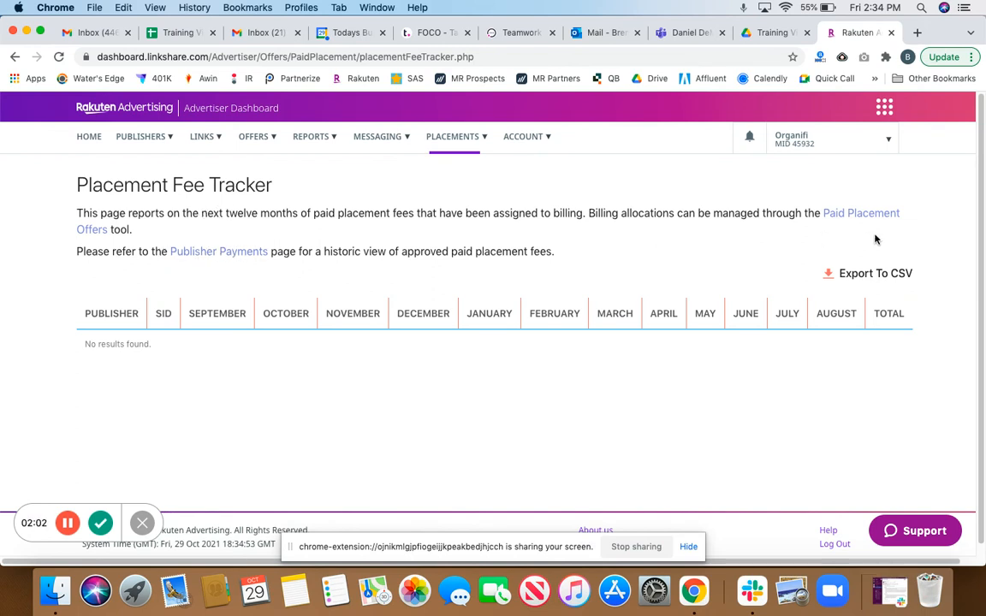
mouse_move(377, 246)
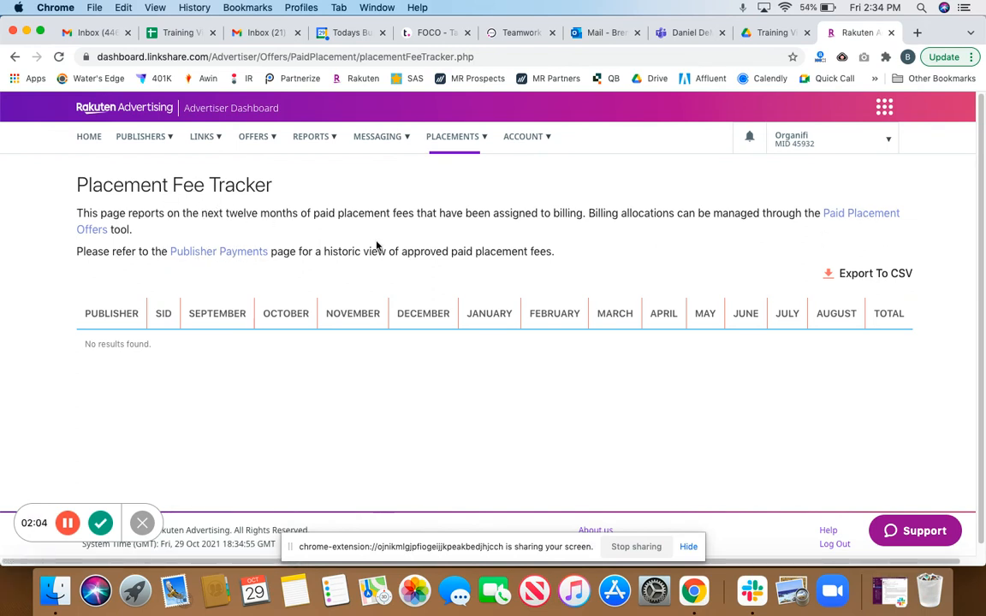
mouse_move(357, 217)
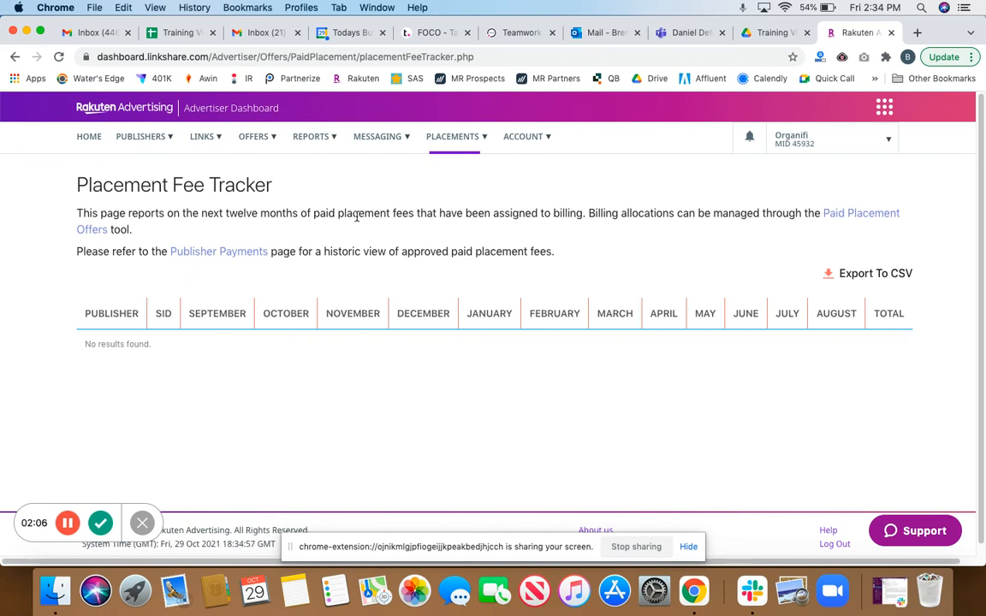